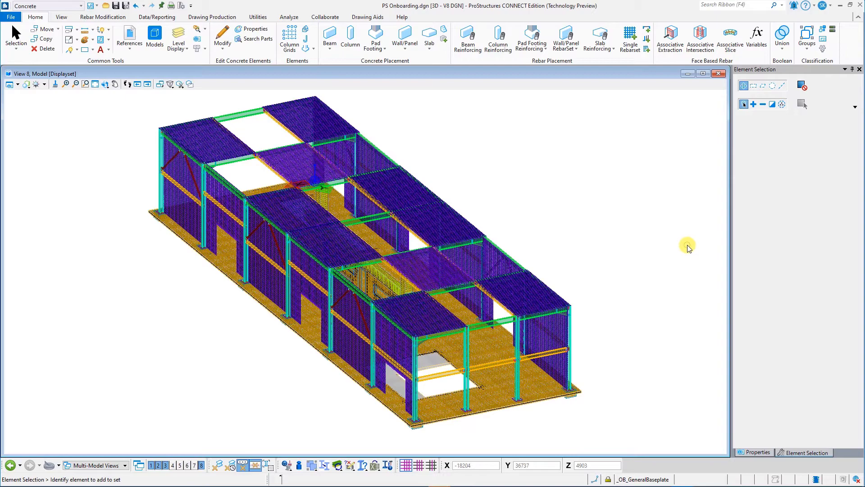
Review the reference files attached to the model before exporting.
{"action": "left_click", "coordinate": [10, 16]}
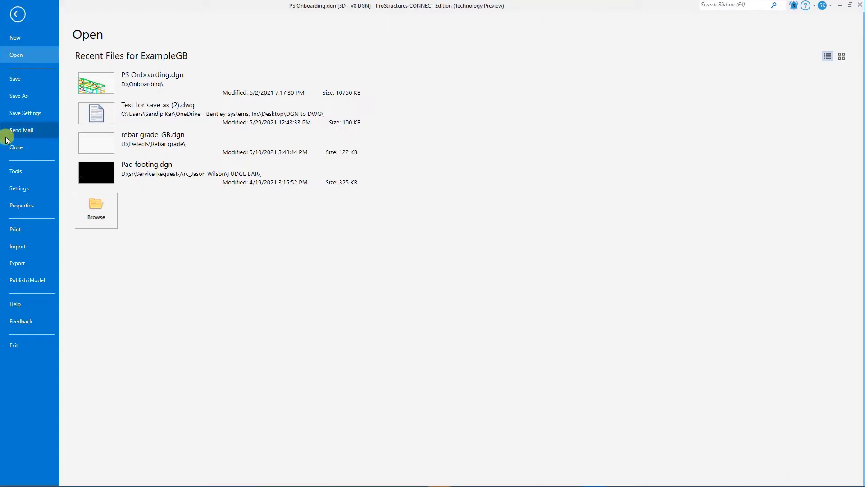
{"action": "mouse_move", "coordinate": [18, 96]}
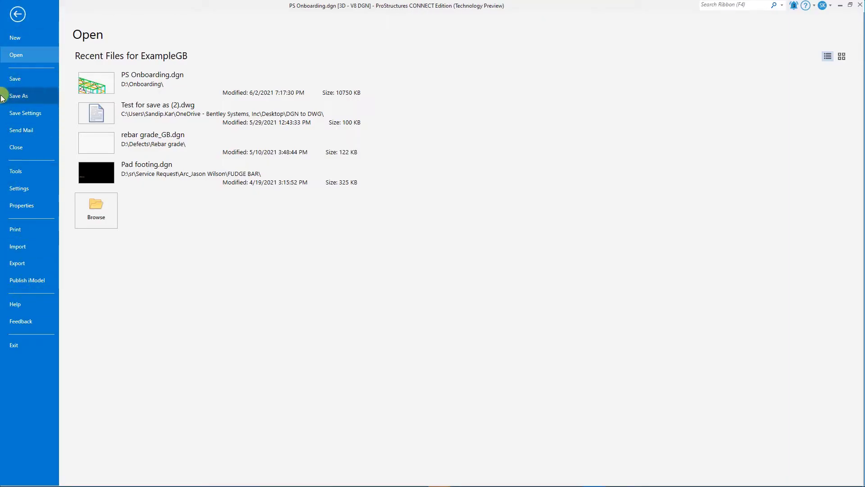
{"action": "left_click", "coordinate": [17, 13]}
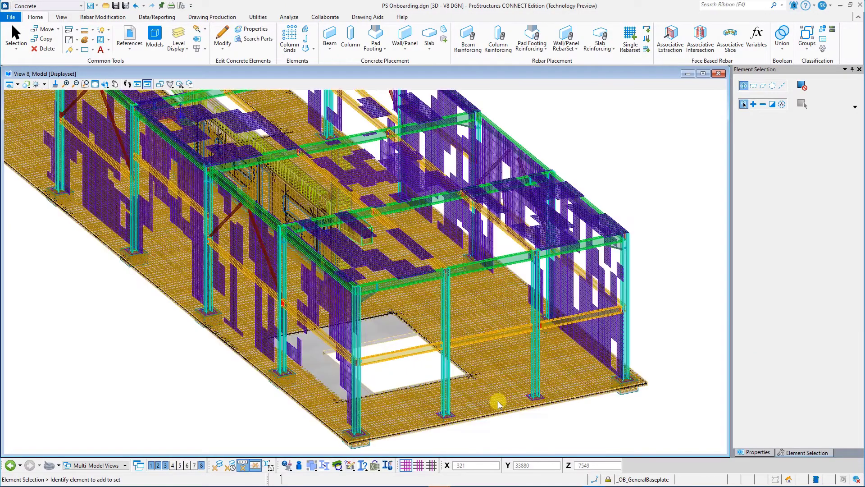
{"action": "scroll", "scroll_direction": "up", "scroll_amount": 3}
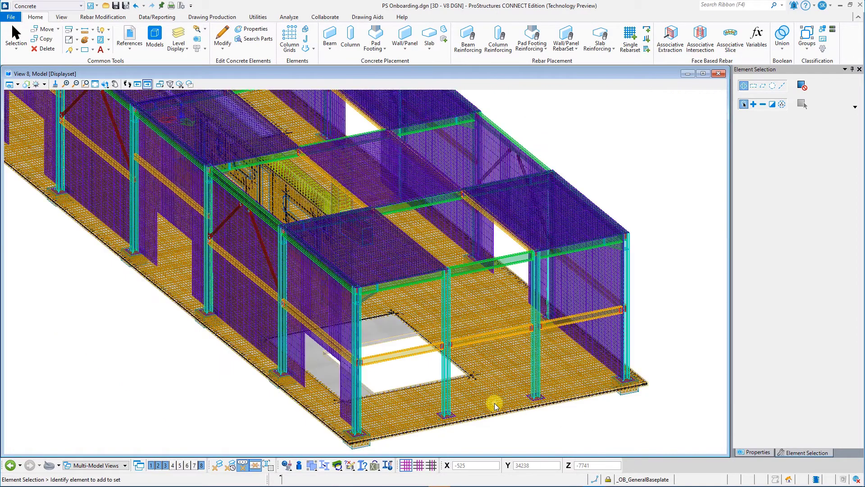
{"action": "left_click", "coordinate": [129, 39]}
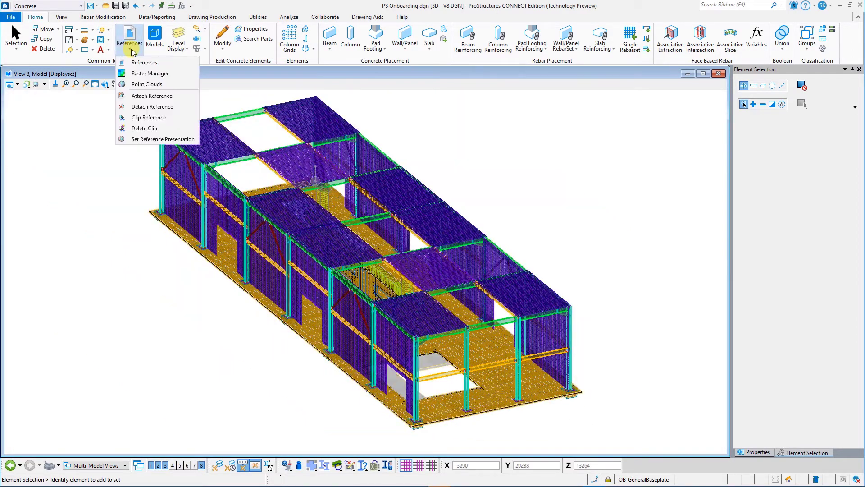
{"action": "left_click", "coordinate": [144, 62]}
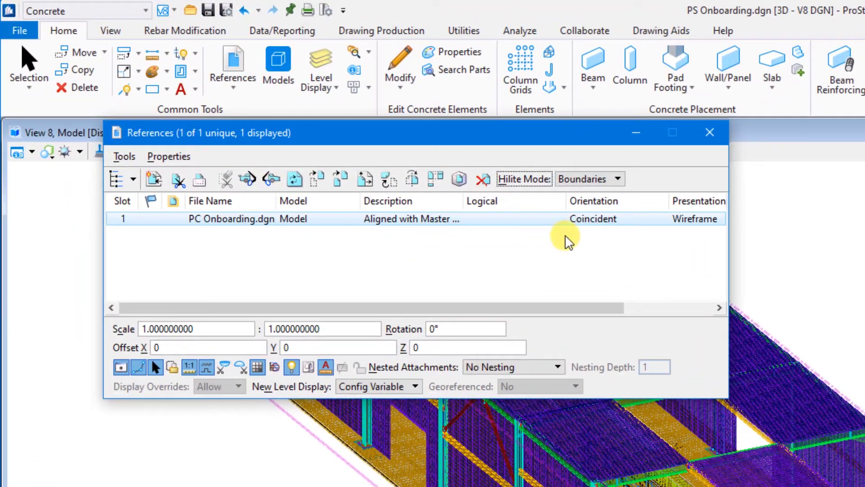
{"action": "mouse_move", "coordinate": [710, 132]}
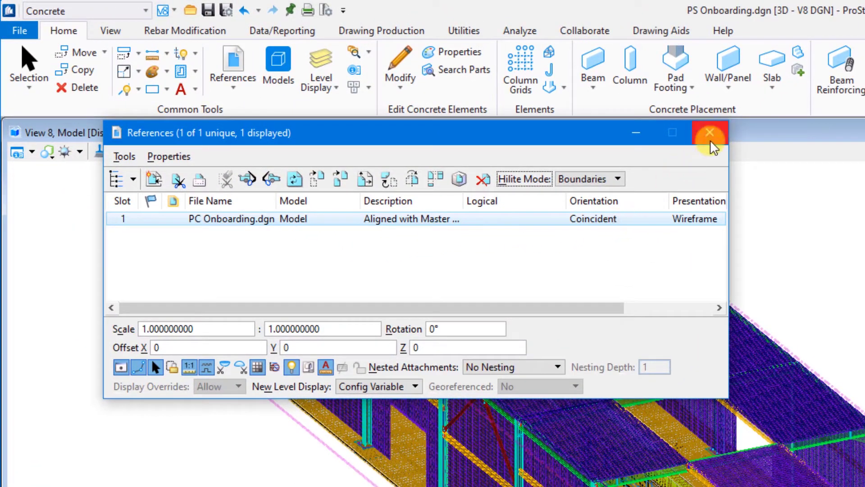
{"action": "left_click", "coordinate": [709, 133]}
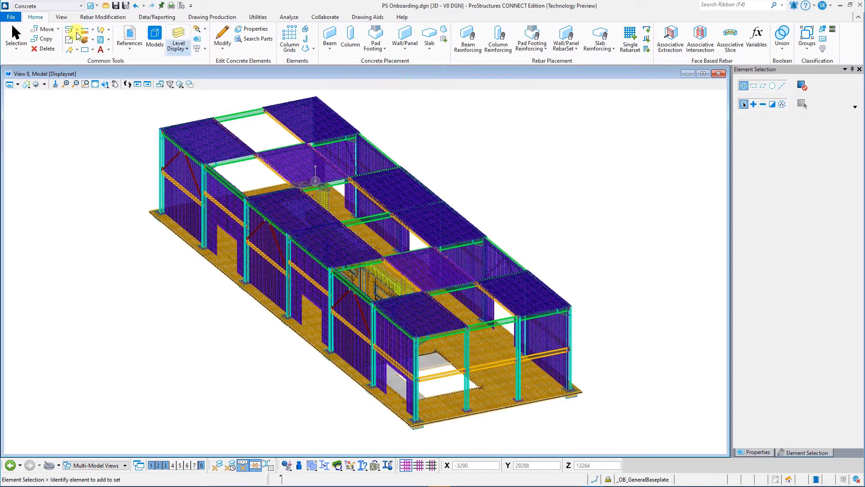
Launch the IFC export from File > Export > ProStructures File Types.
{"action": "left_click", "coordinate": [9, 17]}
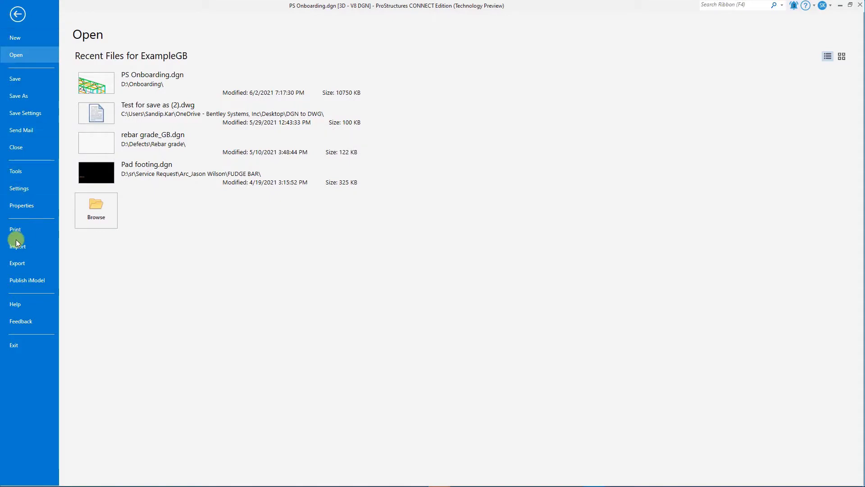
{"action": "left_click", "coordinate": [17, 262]}
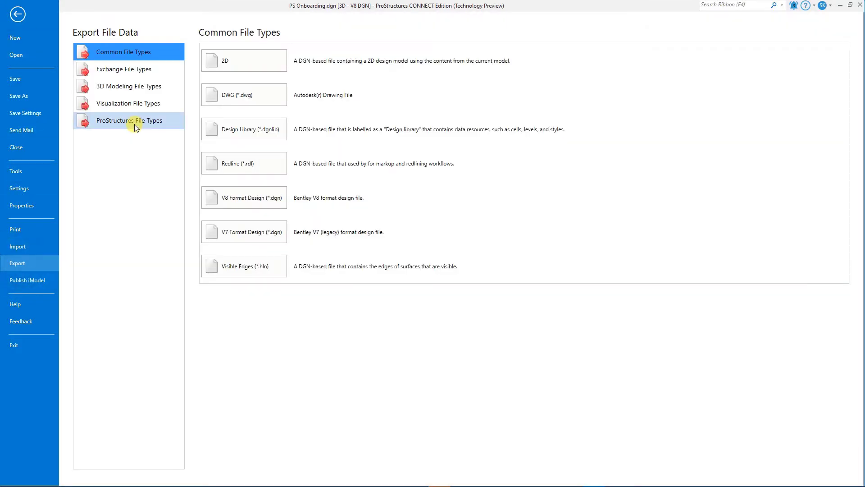
{"action": "left_click", "coordinate": [129, 120]}
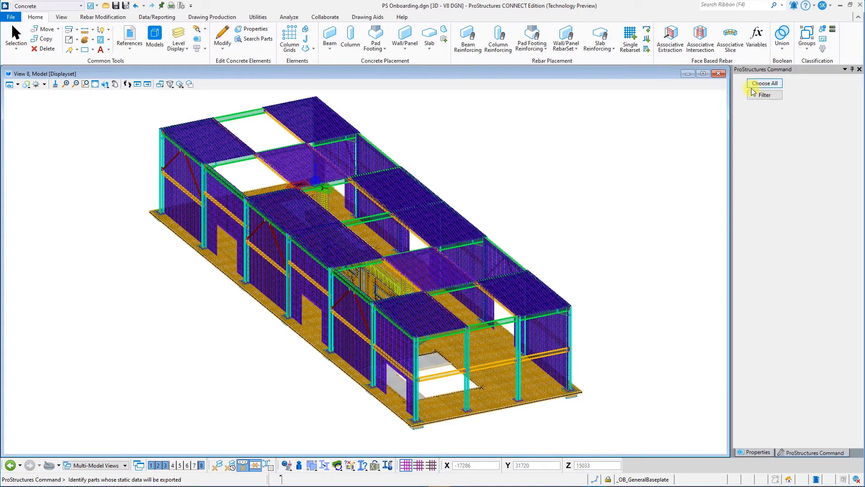
{"action": "mouse_move", "coordinate": [659, 100]}
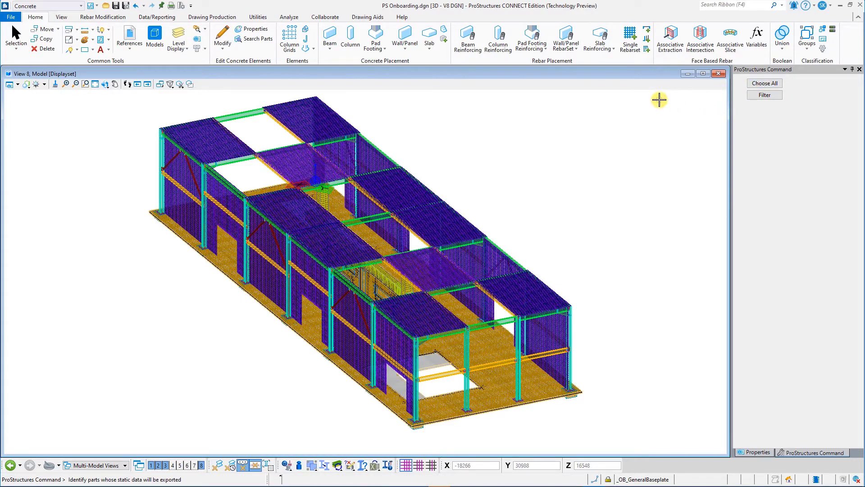
{"action": "mouse_move", "coordinate": [663, 430]}
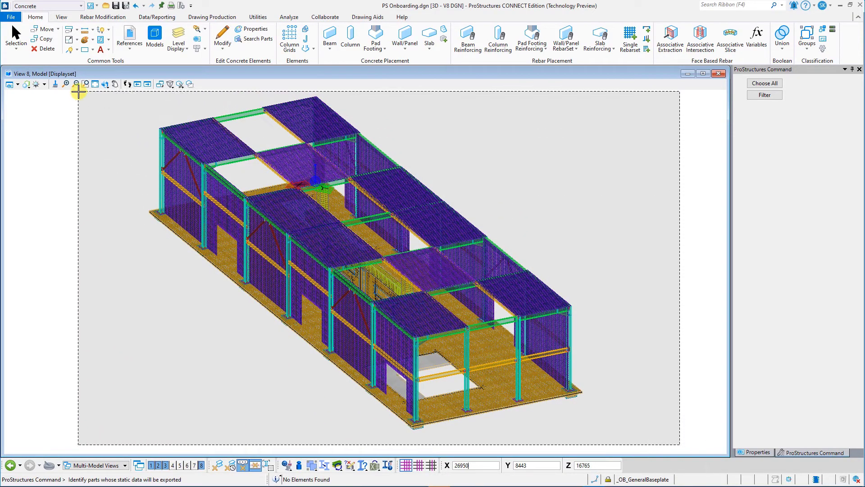
{"action": "mouse_move", "coordinate": [482, 145]}
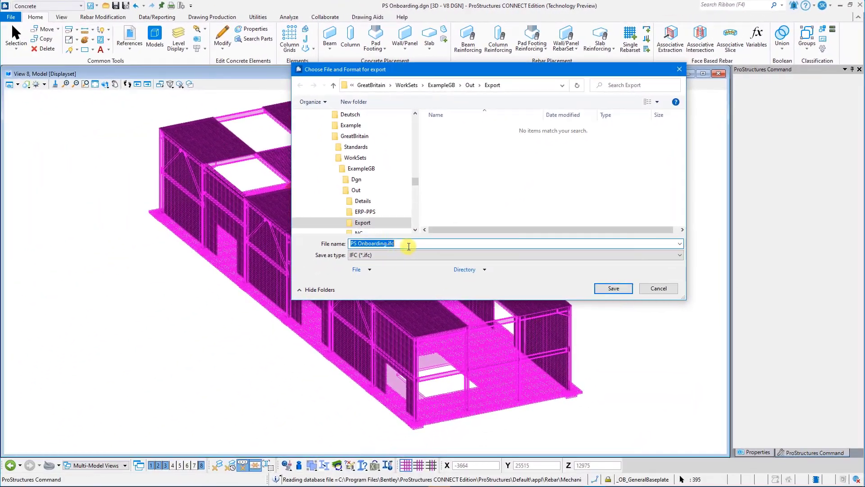
{"action": "mouse_move", "coordinate": [565, 230]}
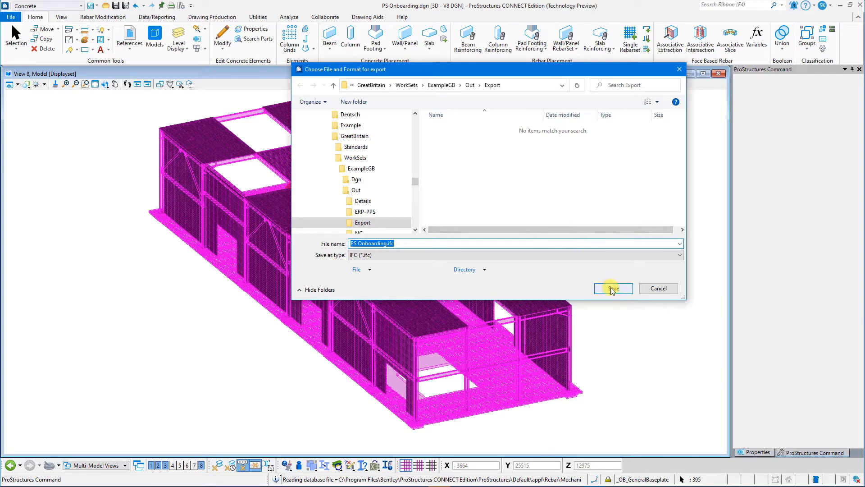
Save all parts as PS Onboarding.ifc in the Export folder.
{"action": "left_click", "coordinate": [612, 288]}
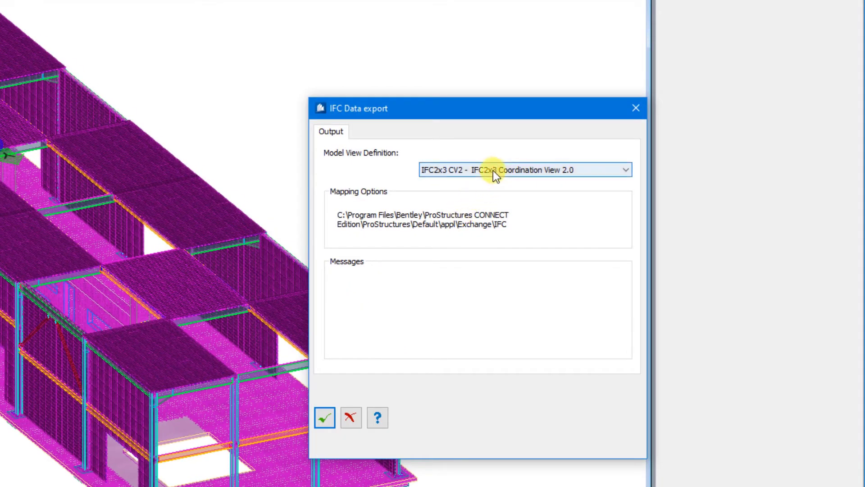
Run the export with the IFC2x3 Coordination View 2.0 definition.
{"action": "left_click", "coordinate": [625, 170]}
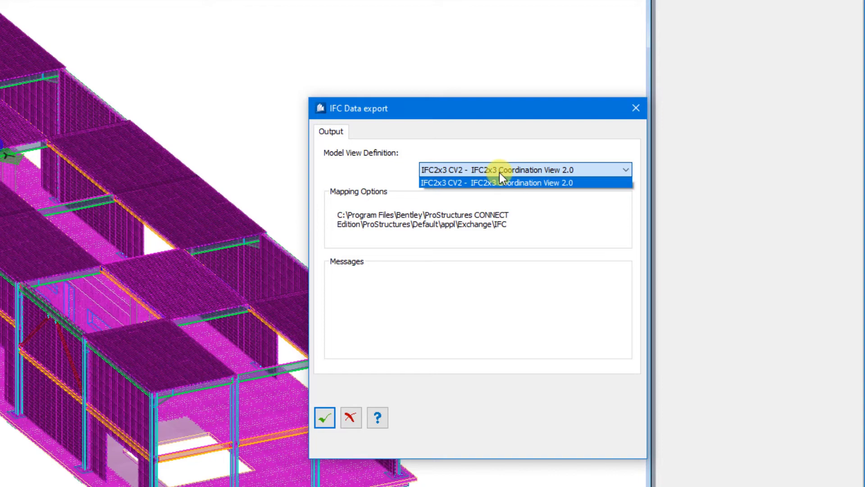
{"action": "left_click", "coordinate": [495, 169]}
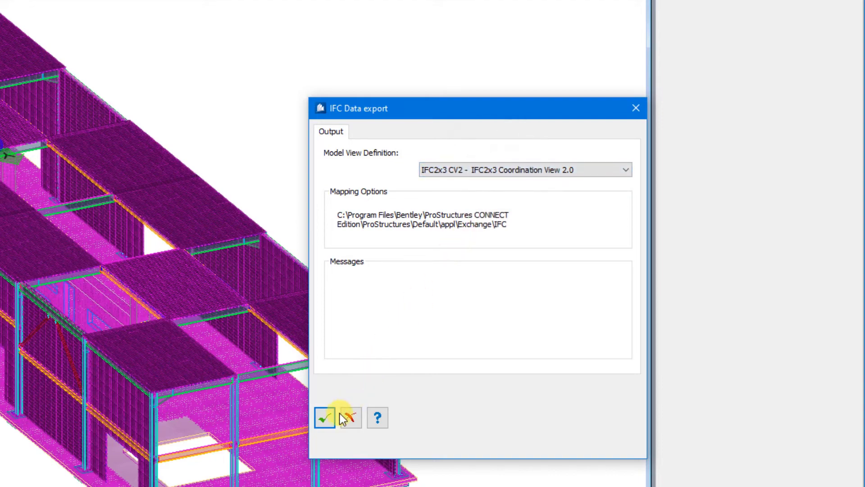
{"action": "left_click", "coordinate": [325, 418]}
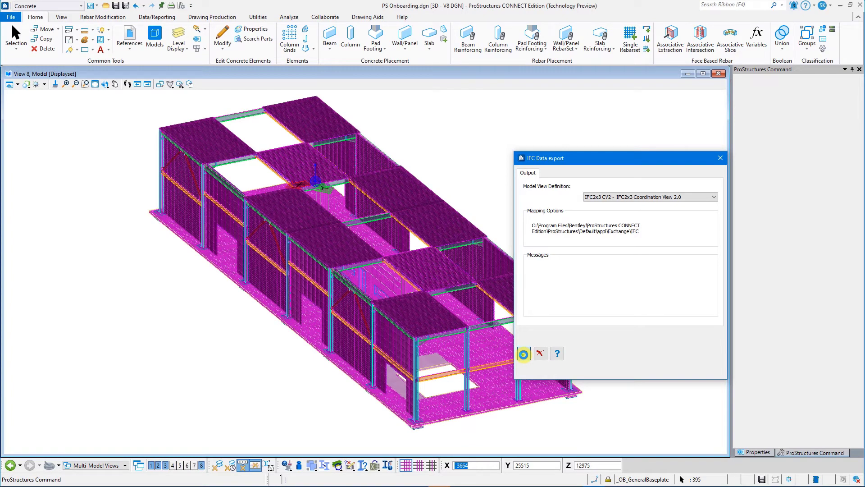
{"action": "left_click", "coordinate": [523, 353]}
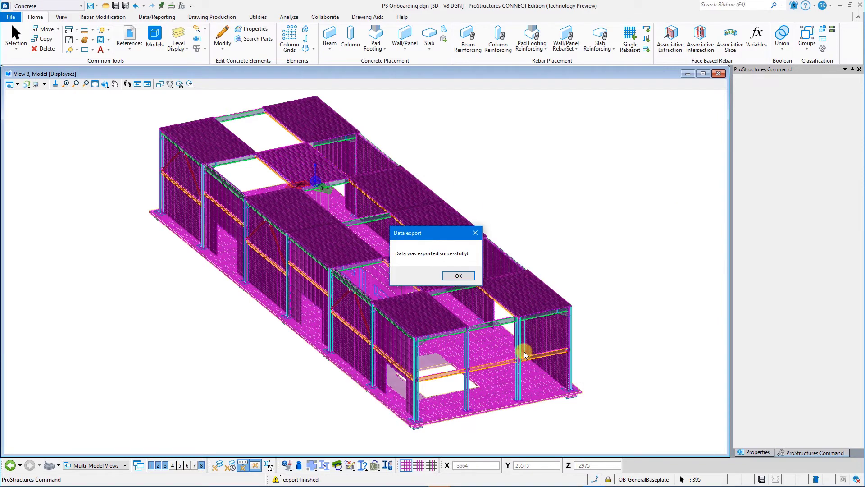
{"action": "mouse_move", "coordinate": [431, 265]}
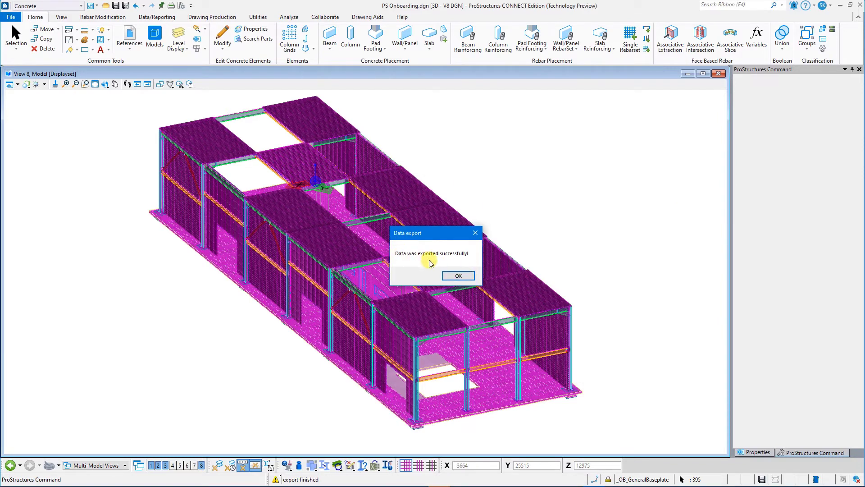
{"action": "mouse_move", "coordinate": [467, 258]}
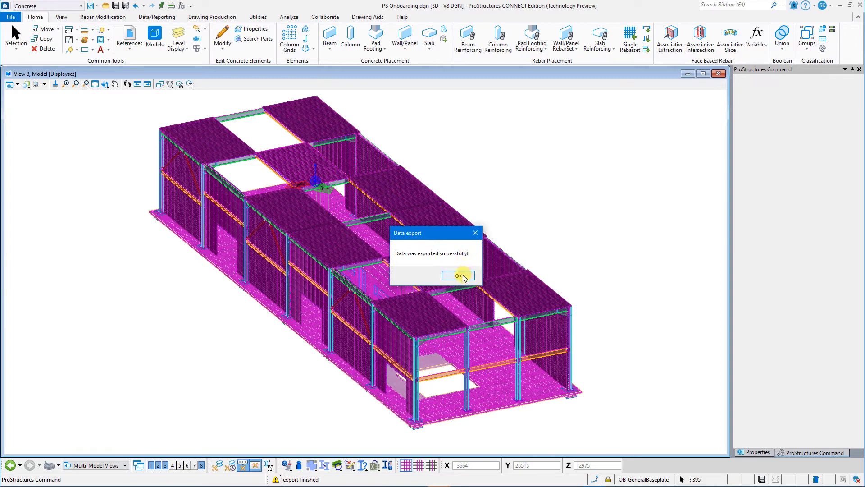
Dismiss the success notice and open PS Onboarding.ifc from the Export folder.
{"action": "left_click", "coordinate": [458, 276]}
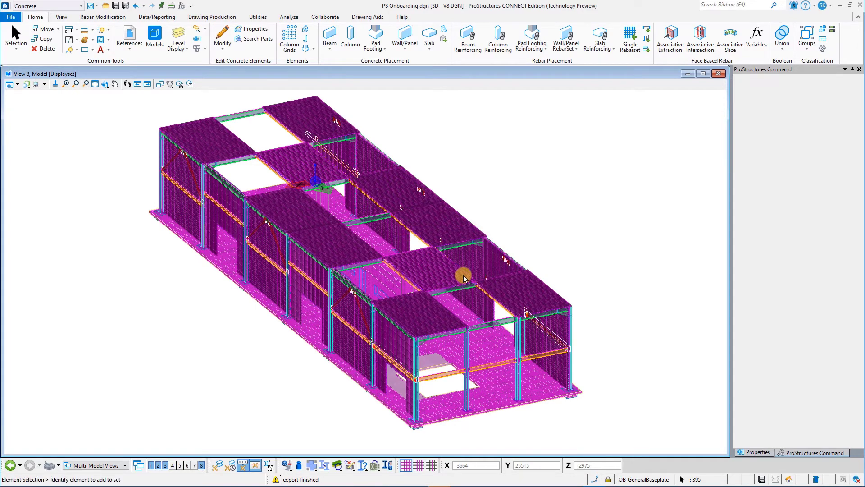
{"action": "left_click", "coordinate": [463, 277]}
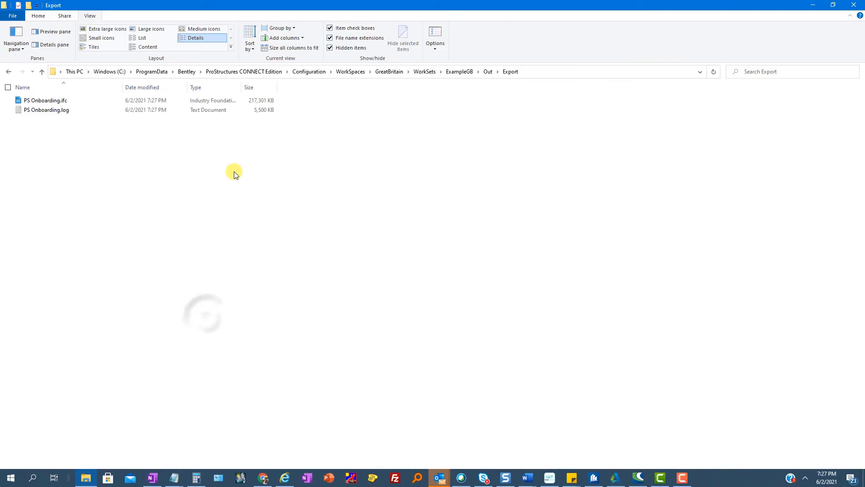
{"action": "left_click", "coordinate": [45, 100]}
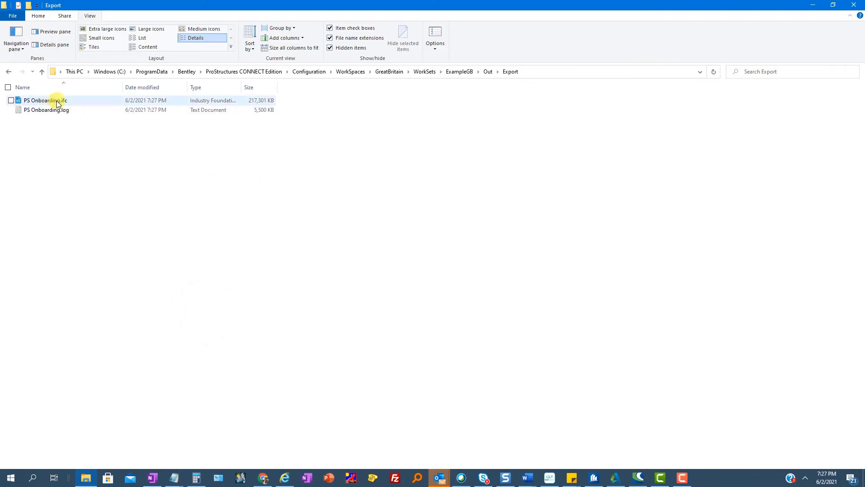
{"action": "right_click", "coordinate": [45, 100]}
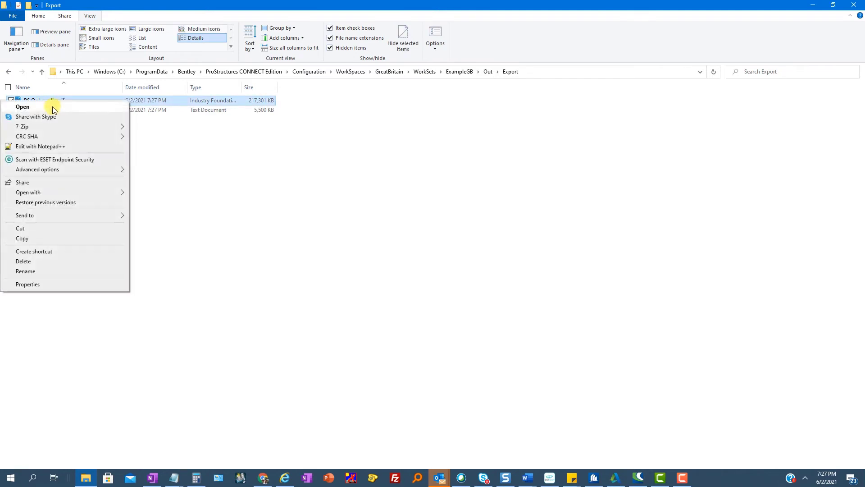
{"action": "mouse_move", "coordinate": [36, 192]}
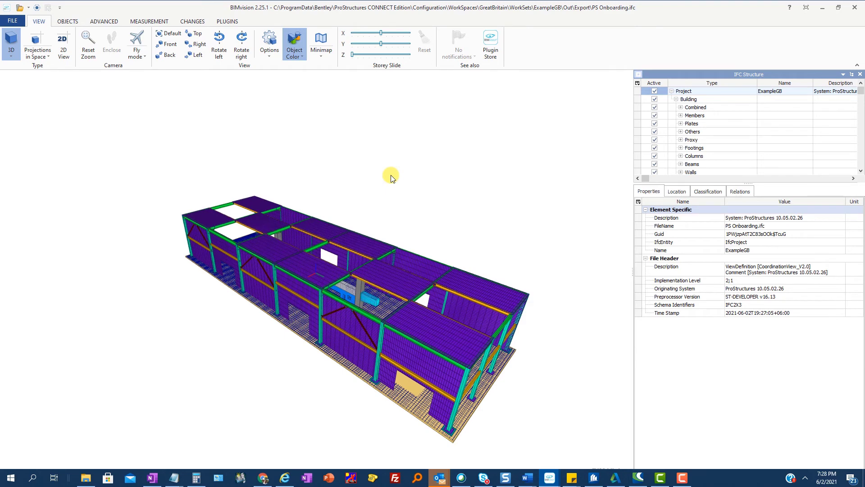
{"action": "mouse_move", "coordinate": [431, 215]}
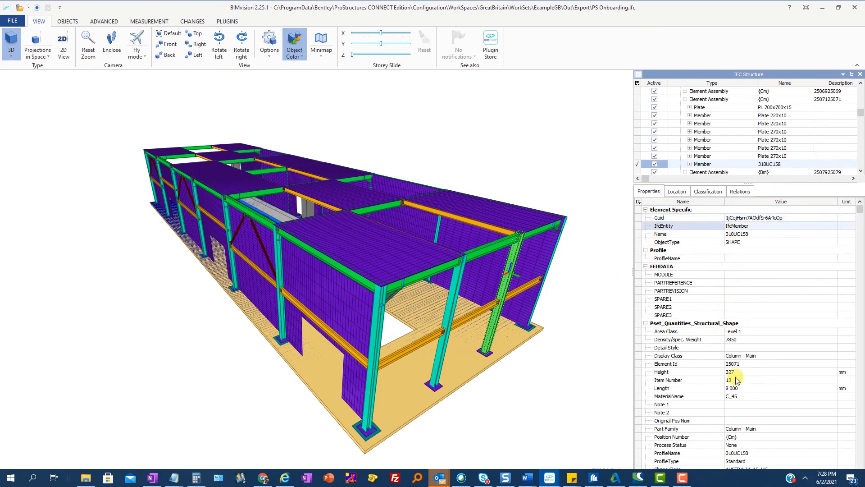
Read the properties of the 360UB45 secondary beam and the concrete slab.
{"action": "scroll", "scroll_direction": "down", "scroll_amount": 3}
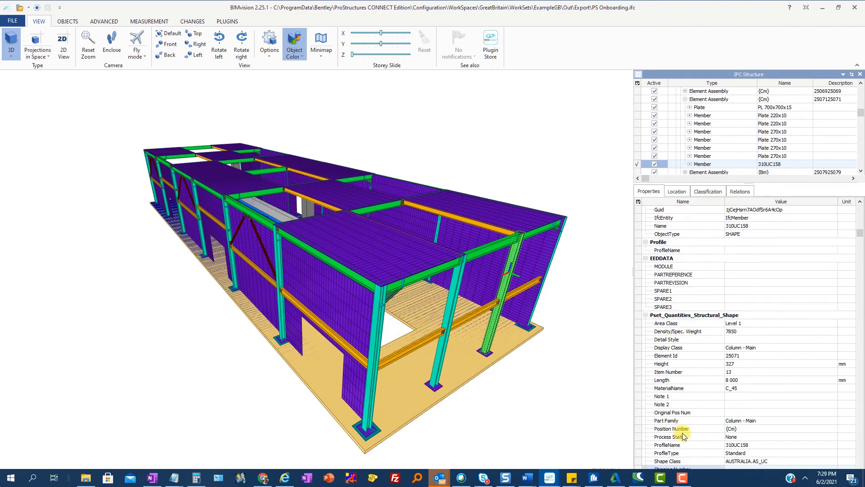
{"action": "left_click", "coordinate": [409, 346]}
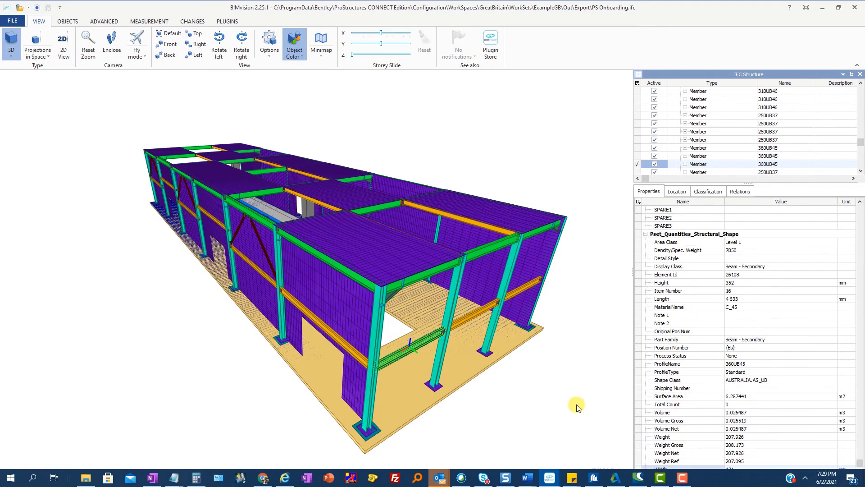
{"action": "left_click", "coordinate": [508, 350]}
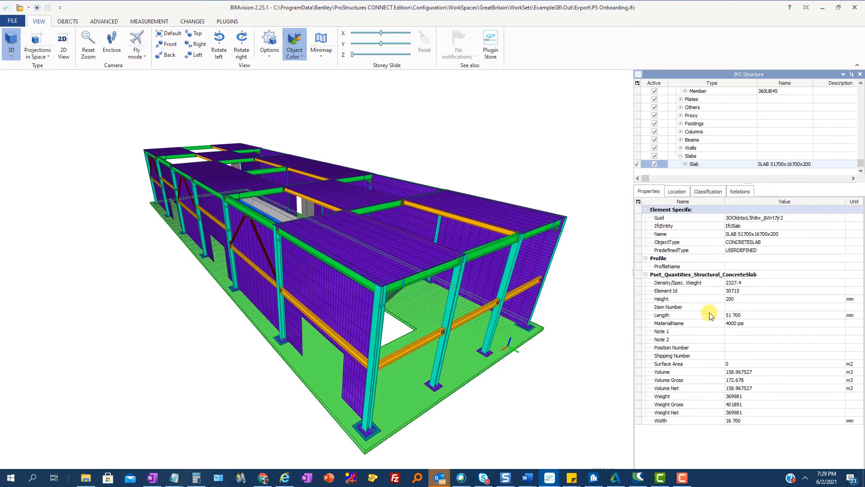
{"action": "mouse_move", "coordinate": [682, 266]}
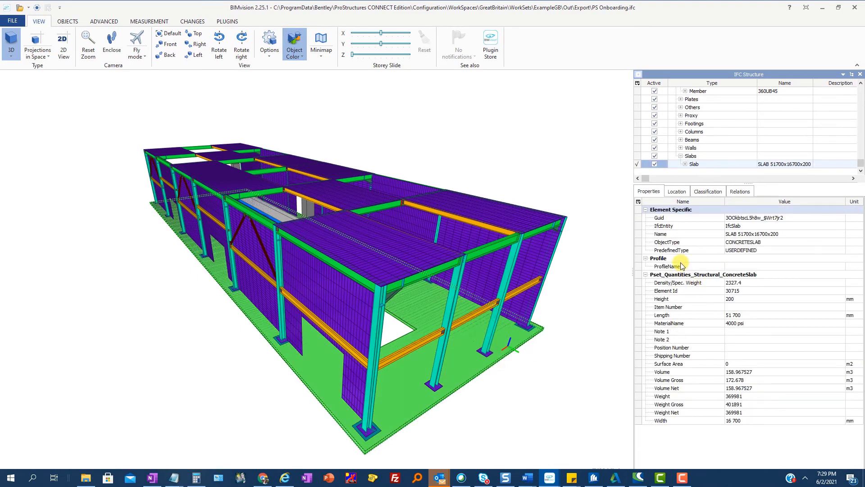
{"action": "left_click", "coordinate": [658, 258]}
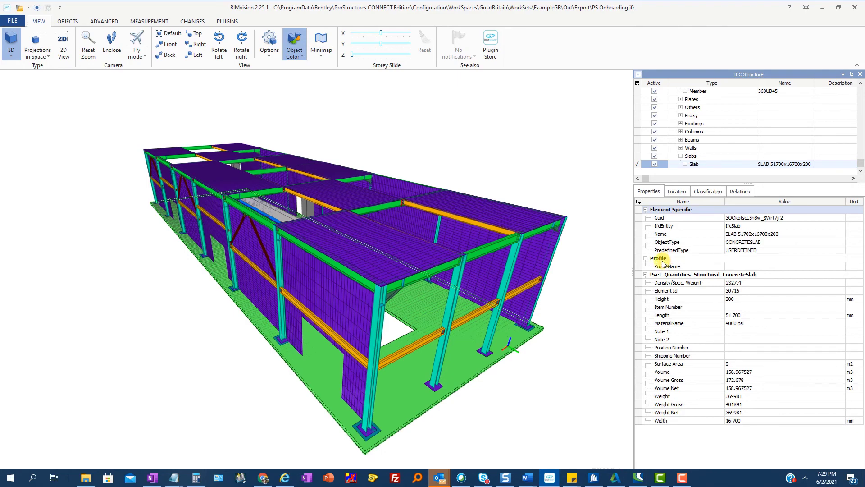